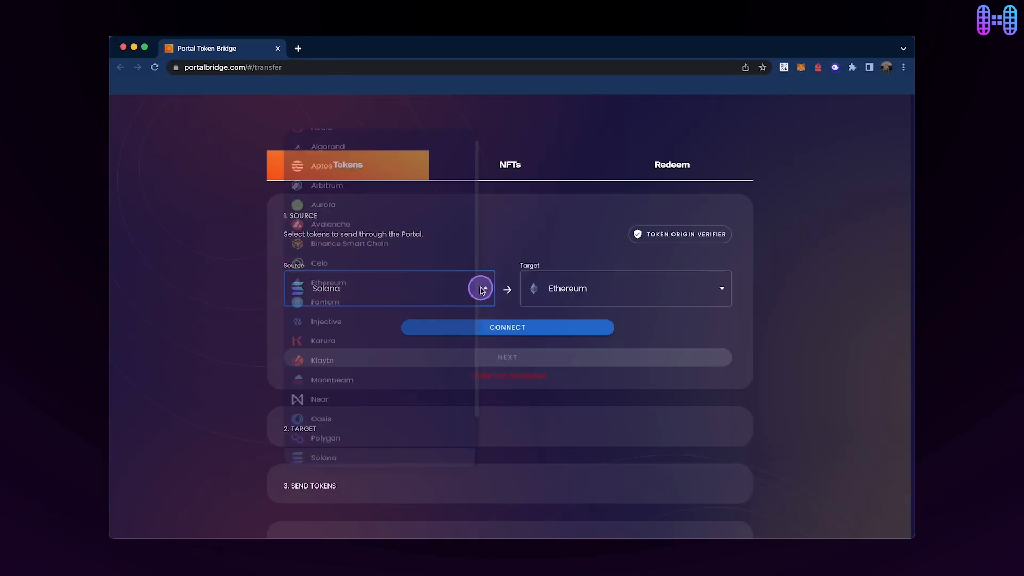
Make Ethereum the source chain and connect MetaMask as the sending wallet
{"action": "left_click", "coordinate": [328, 281]}
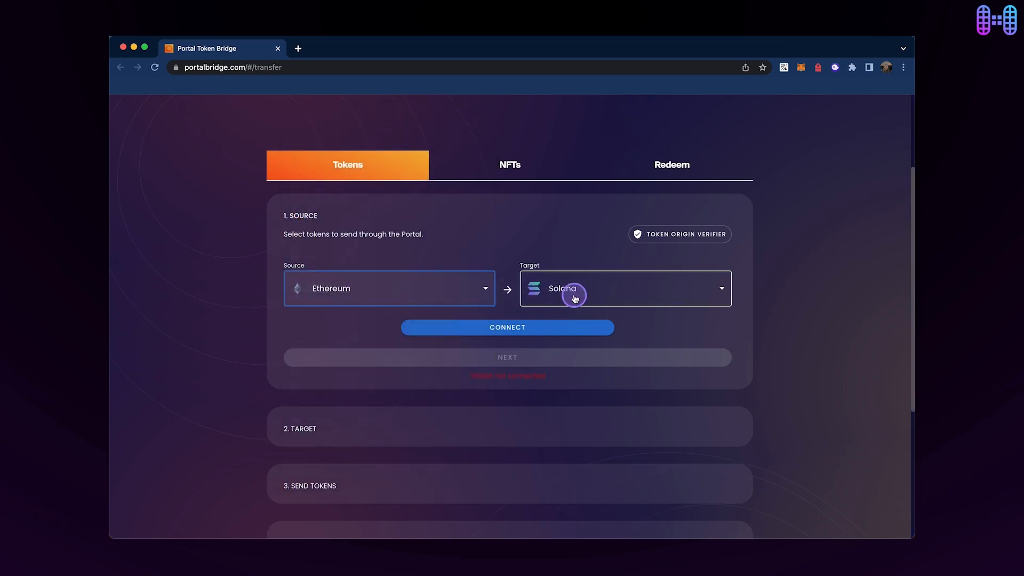
{"action": "left_click", "coordinate": [507, 327]}
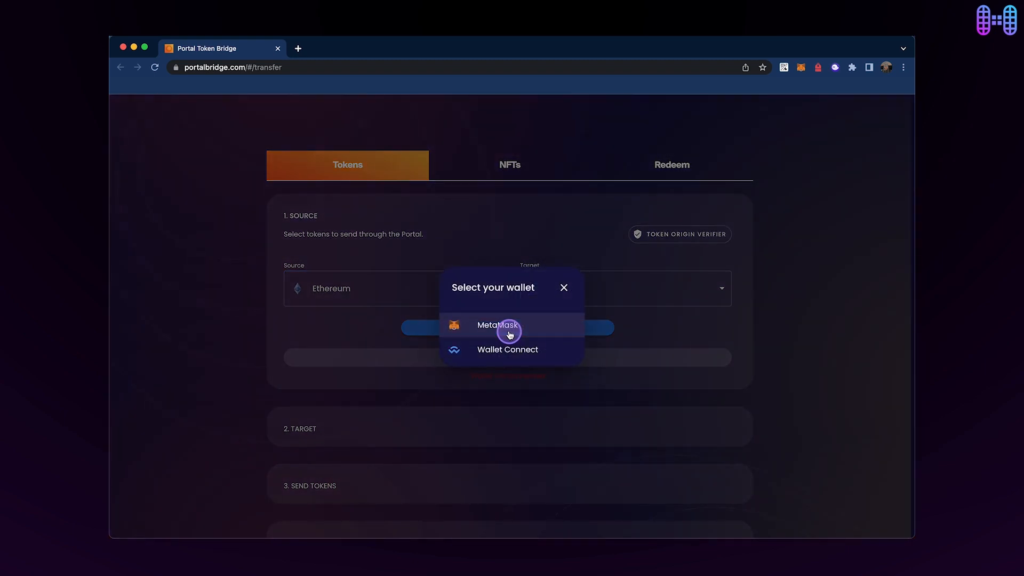
{"action": "left_click", "coordinate": [498, 325]}
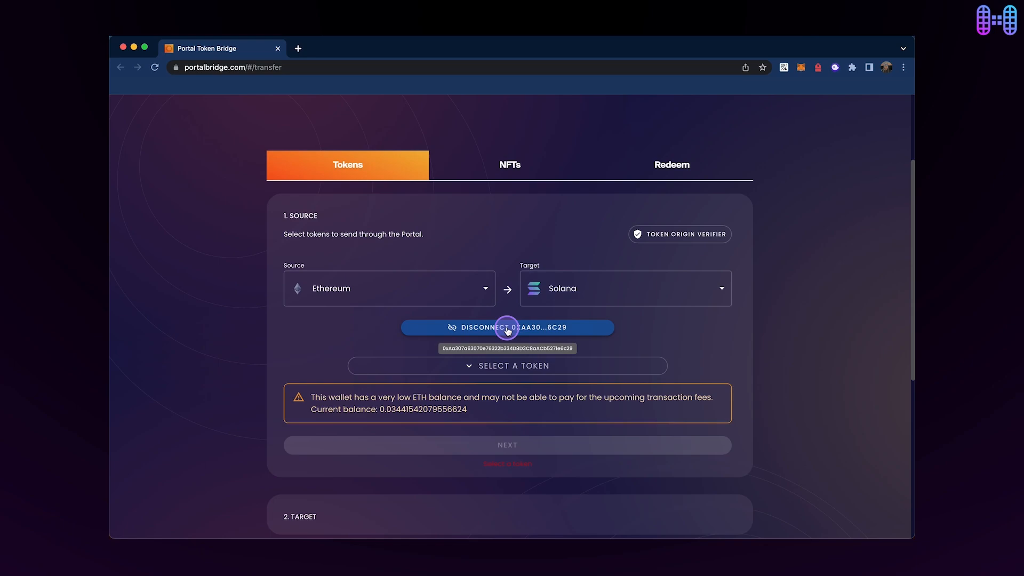
Choose USDC as the token with an amount of 20 and continue to the target step
{"action": "left_click", "coordinate": [508, 366]}
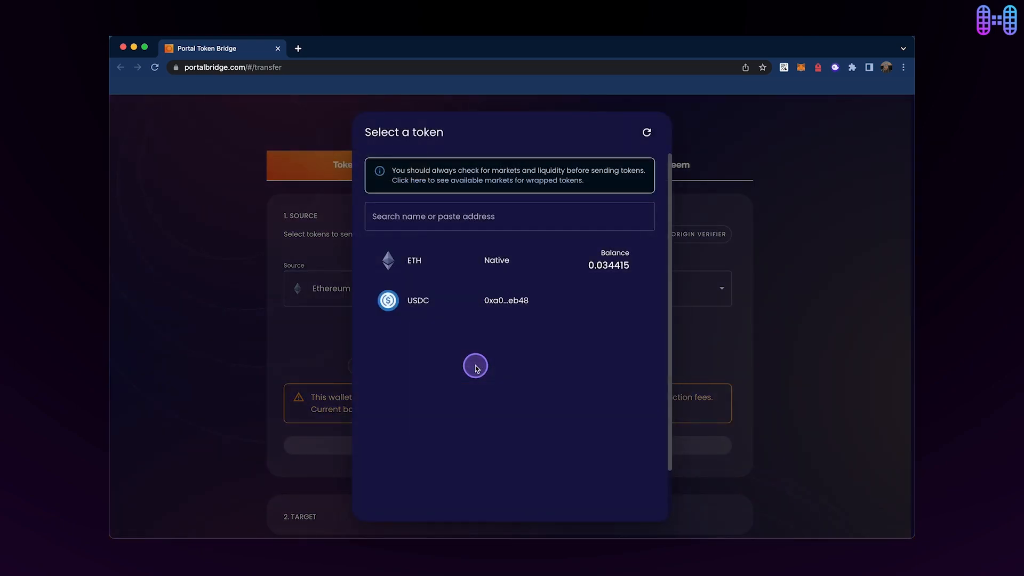
{"action": "mouse_move", "coordinate": [480, 307]}
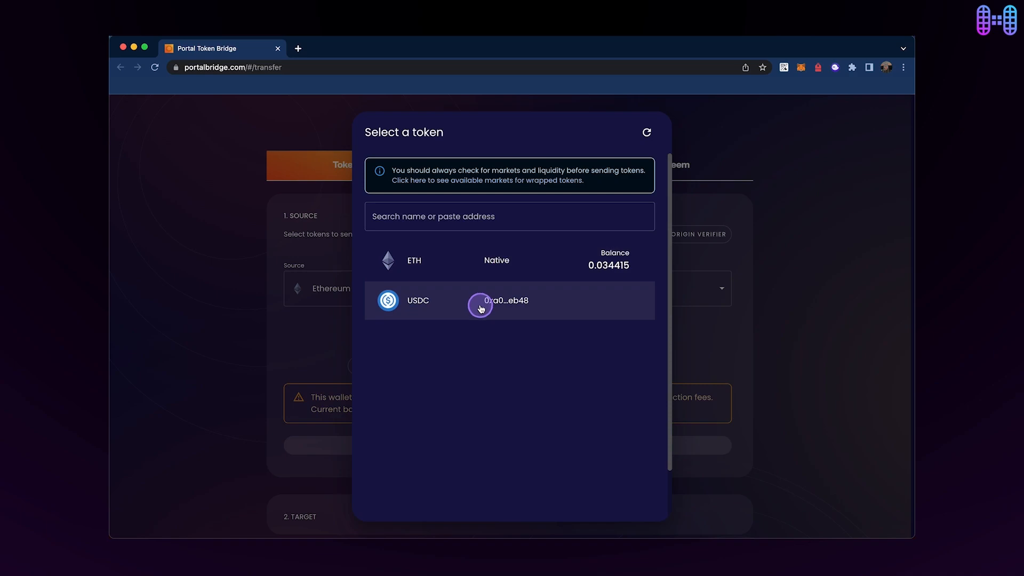
{"action": "left_click", "coordinate": [480, 300]}
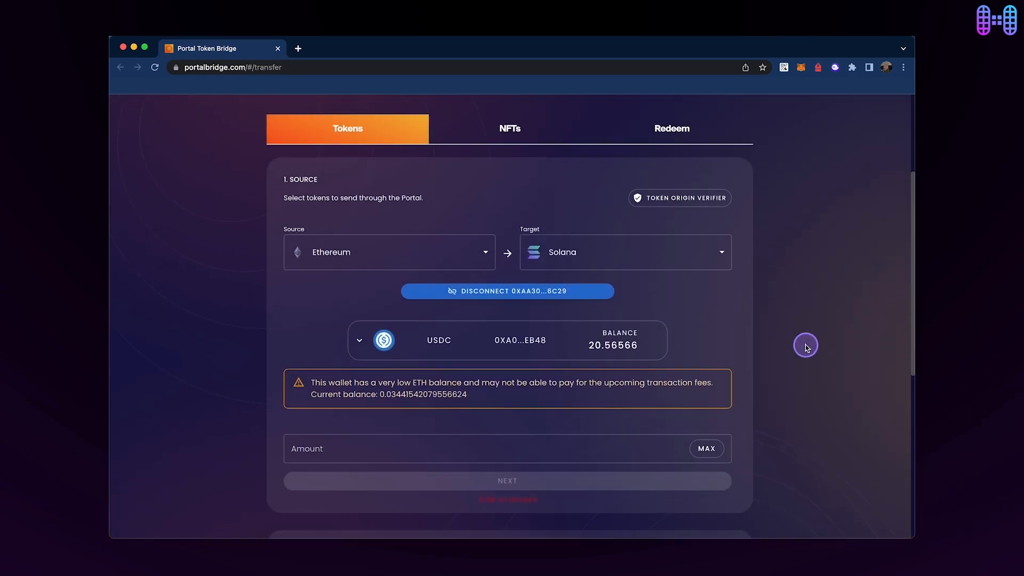
{"action": "scroll", "scroll_direction": "down", "scroll_amount": 3}
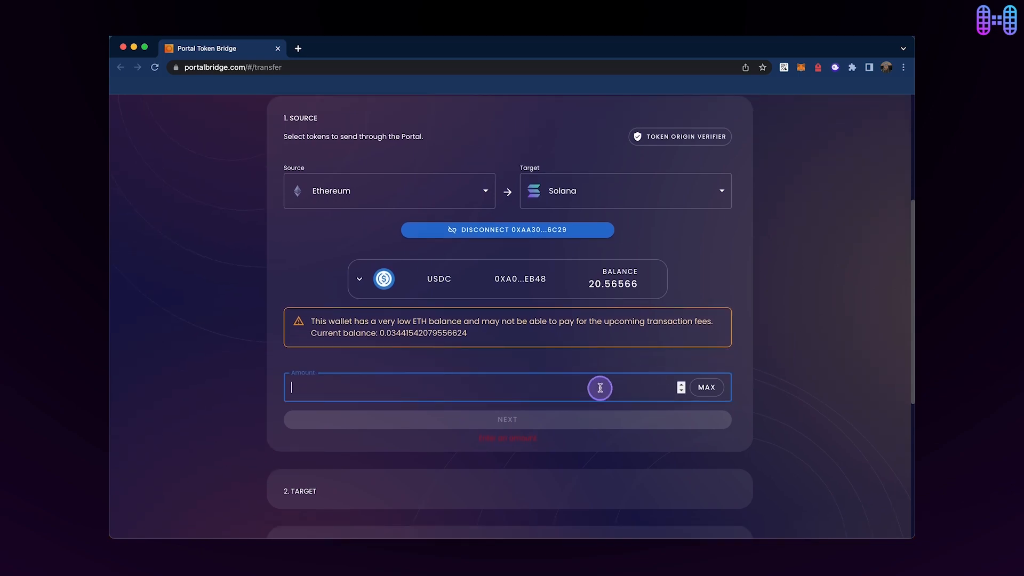
{"action": "type", "text": "20"}
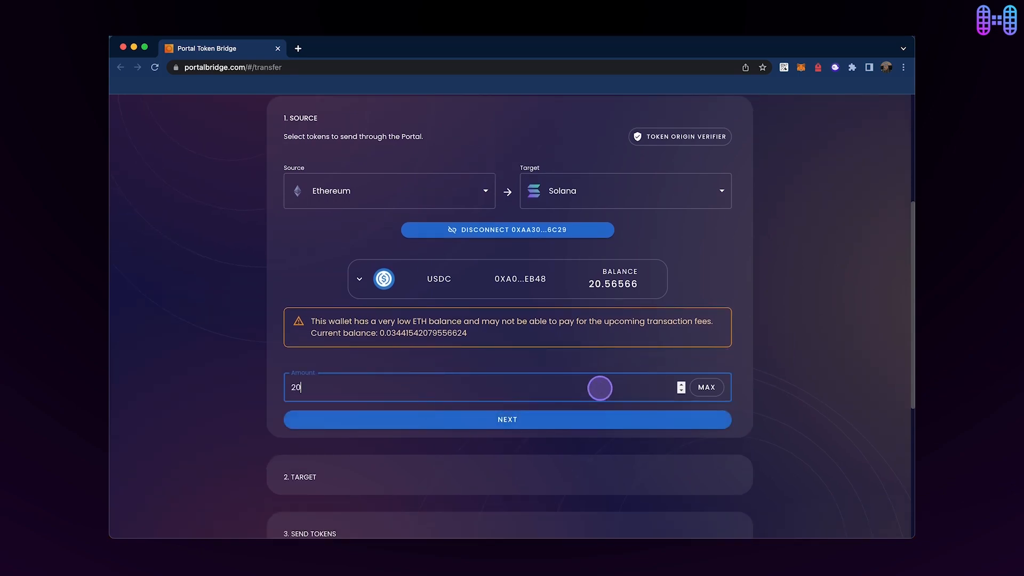
{"action": "left_click", "coordinate": [506, 419]}
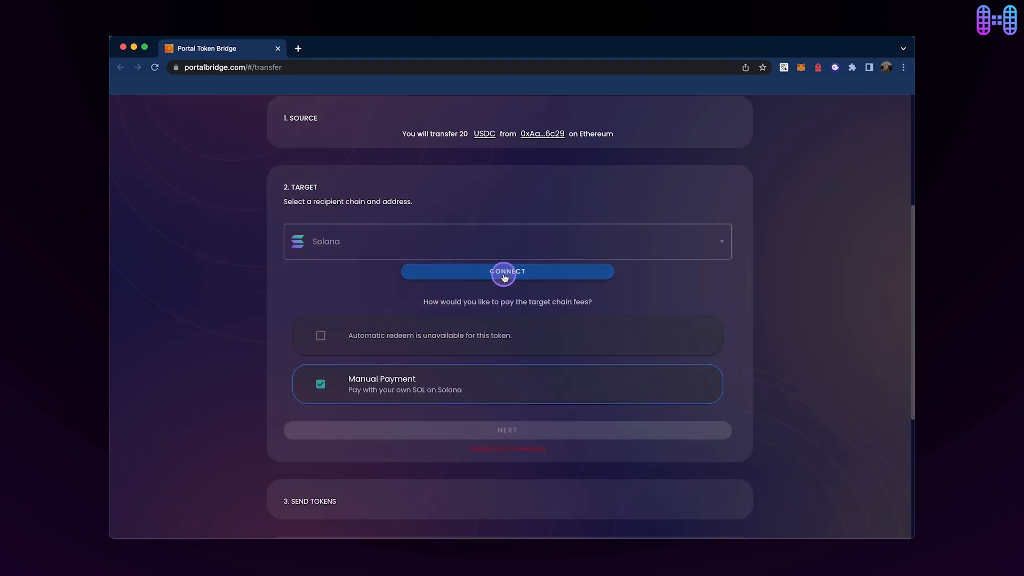
Connect the Solana wallet, approve creating its associated token account, and continue to sending
{"action": "left_click", "coordinate": [506, 271]}
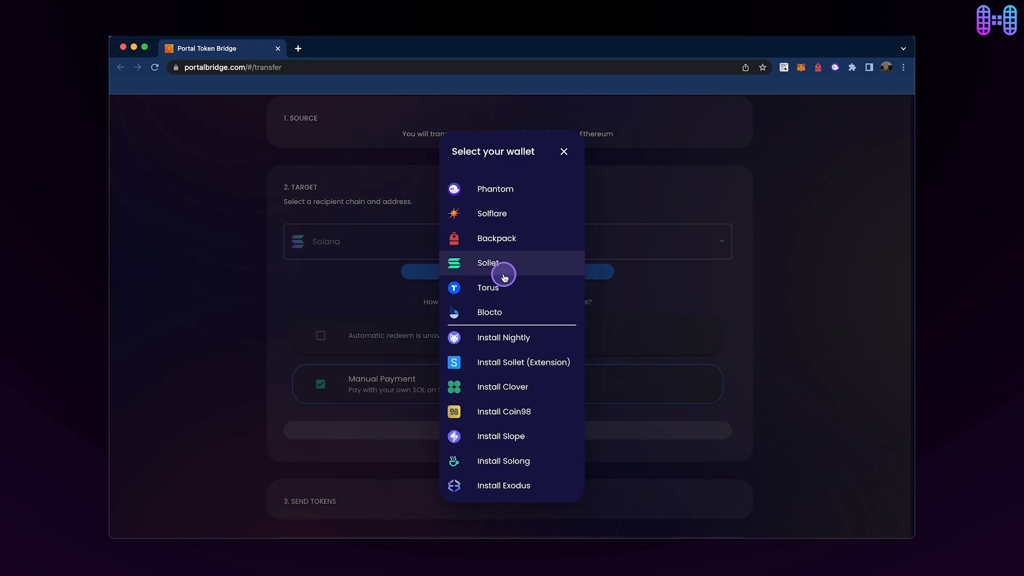
{"action": "left_click", "coordinate": [487, 263]}
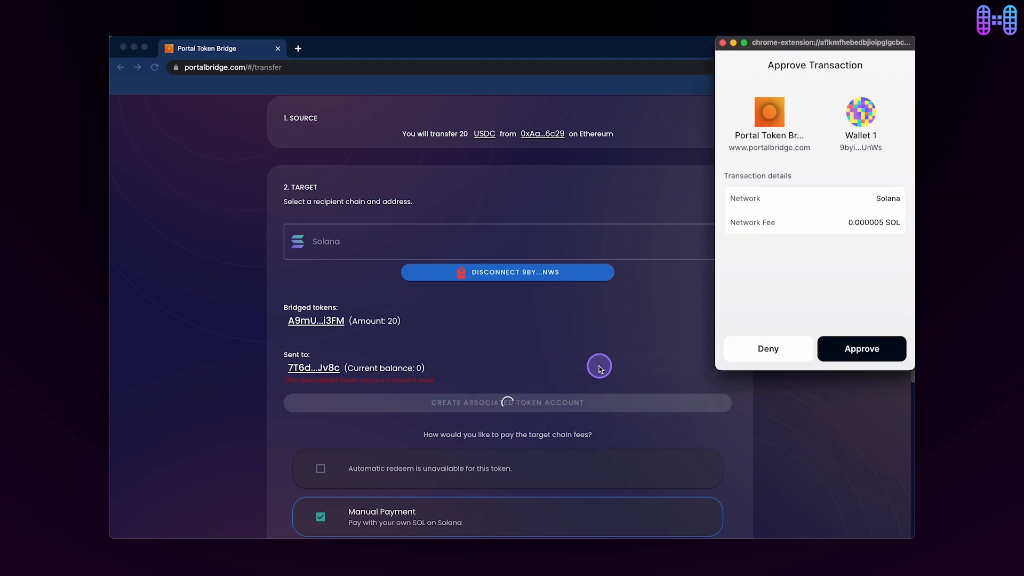
{"action": "left_click", "coordinate": [860, 347]}
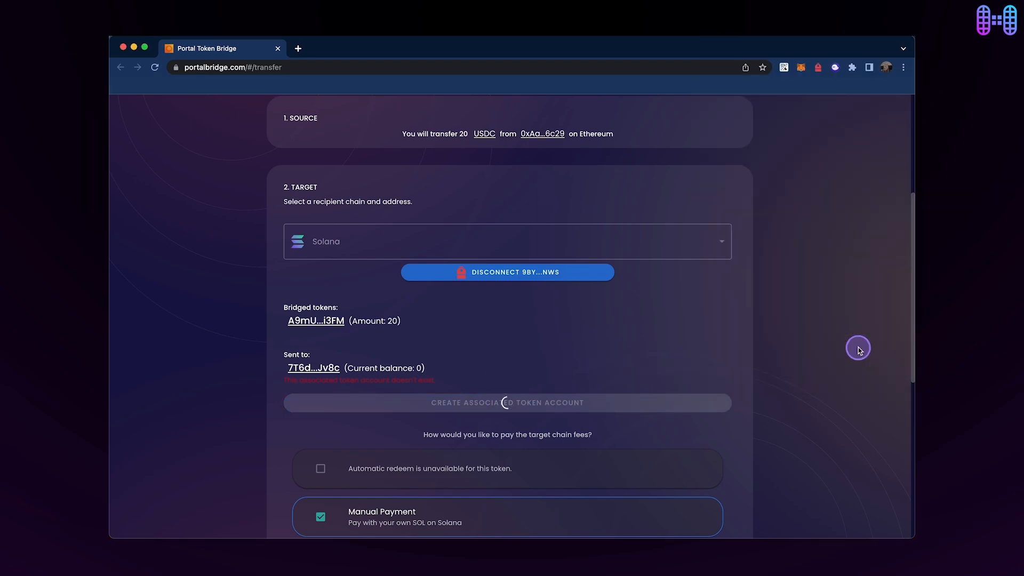
{"action": "left_click", "coordinate": [506, 402]}
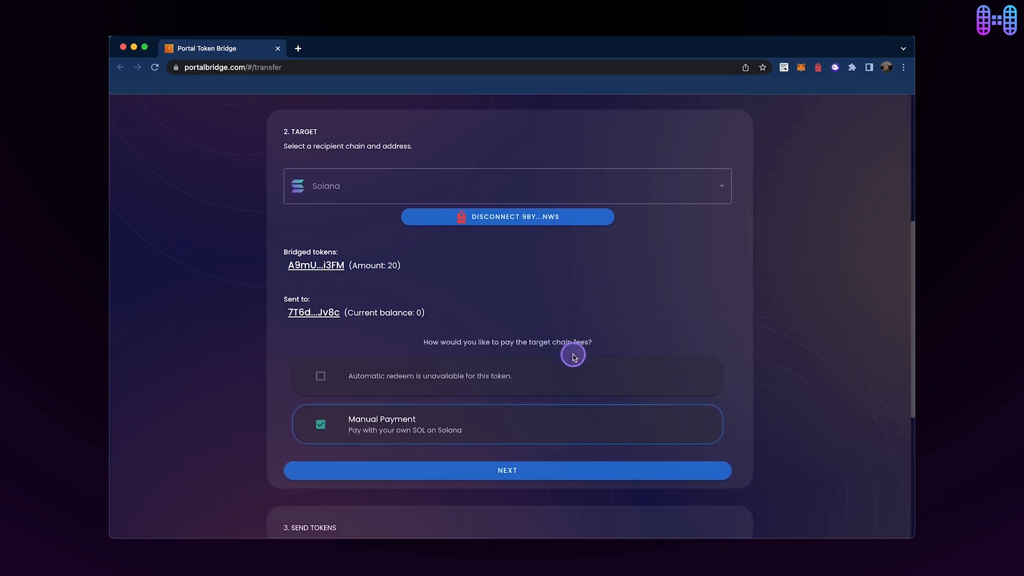
{"action": "scroll", "scroll_direction": "down", "scroll_amount": 3}
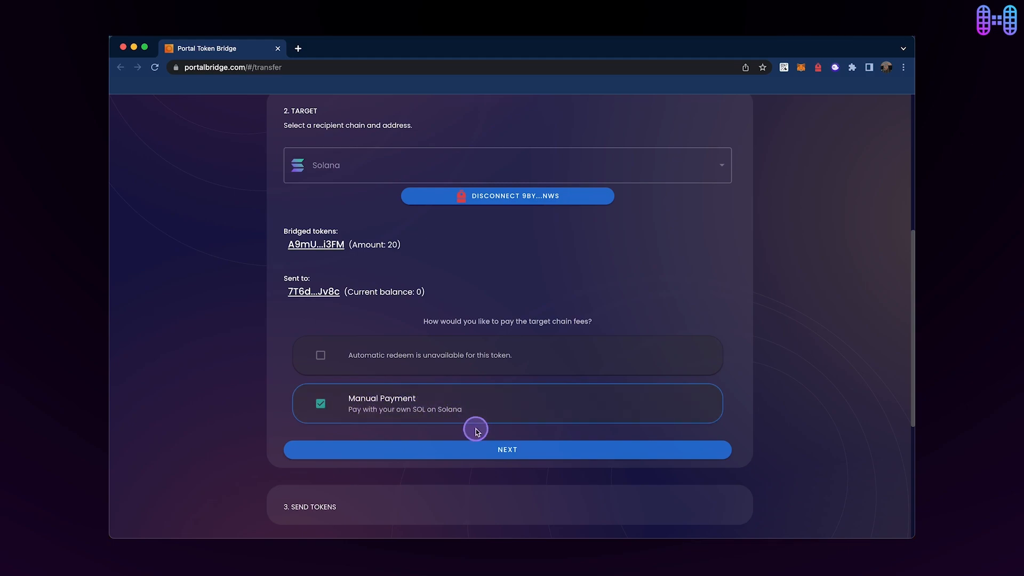
{"action": "left_click", "coordinate": [506, 449]}
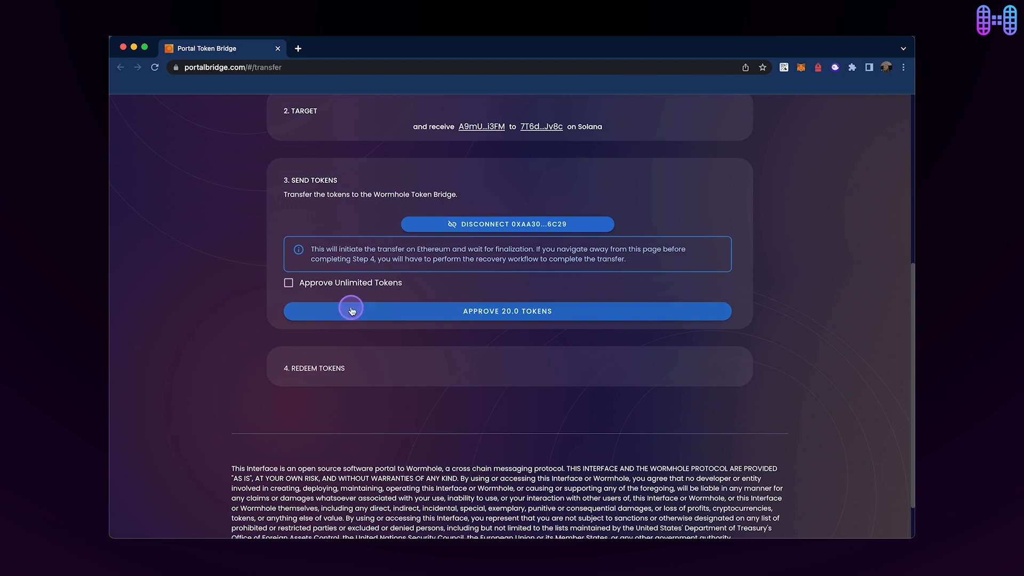
{"action": "mouse_move", "coordinate": [286, 208]}
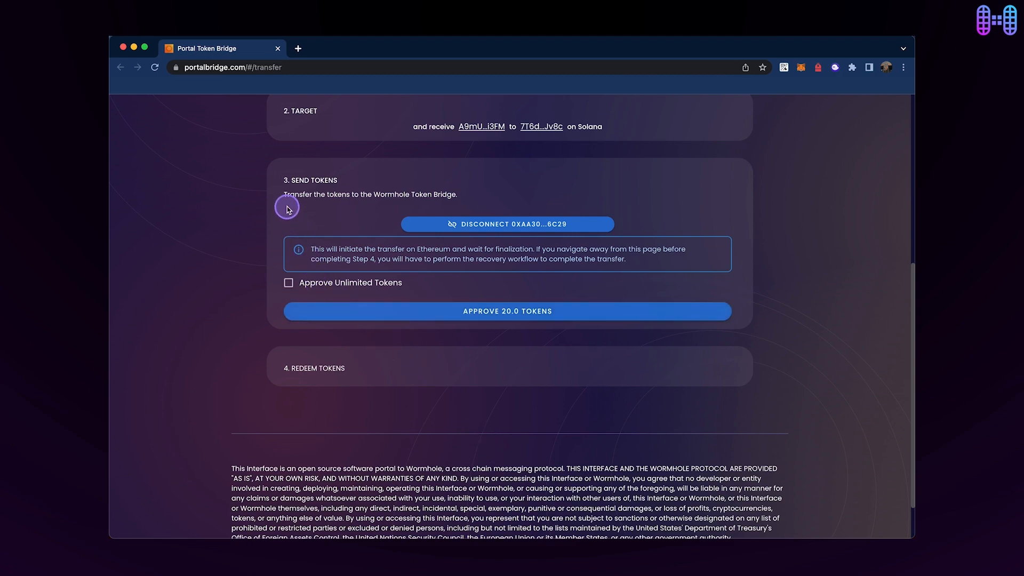
{"action": "mouse_move", "coordinate": [469, 228]}
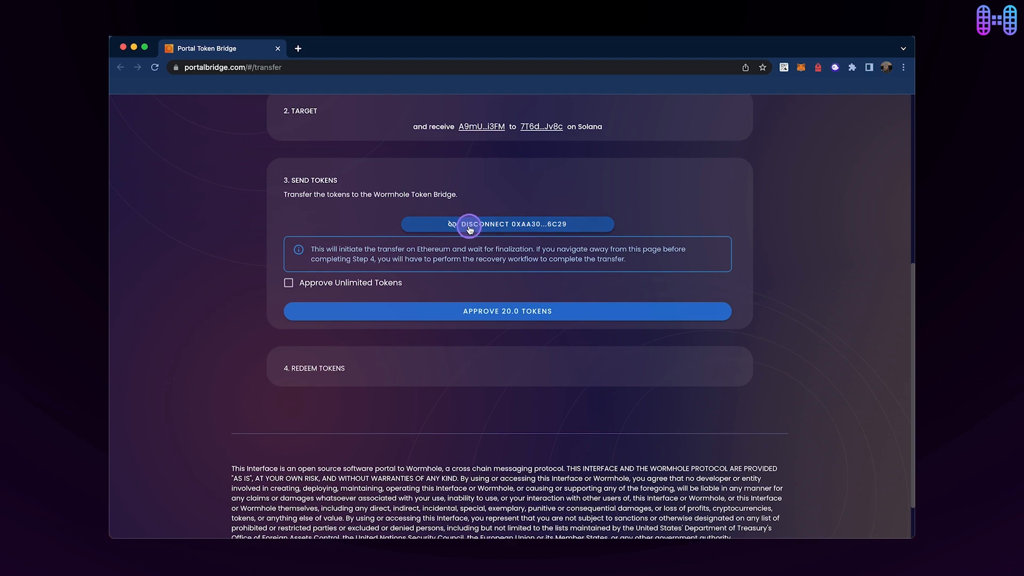
{"action": "mouse_move", "coordinate": [537, 257]}
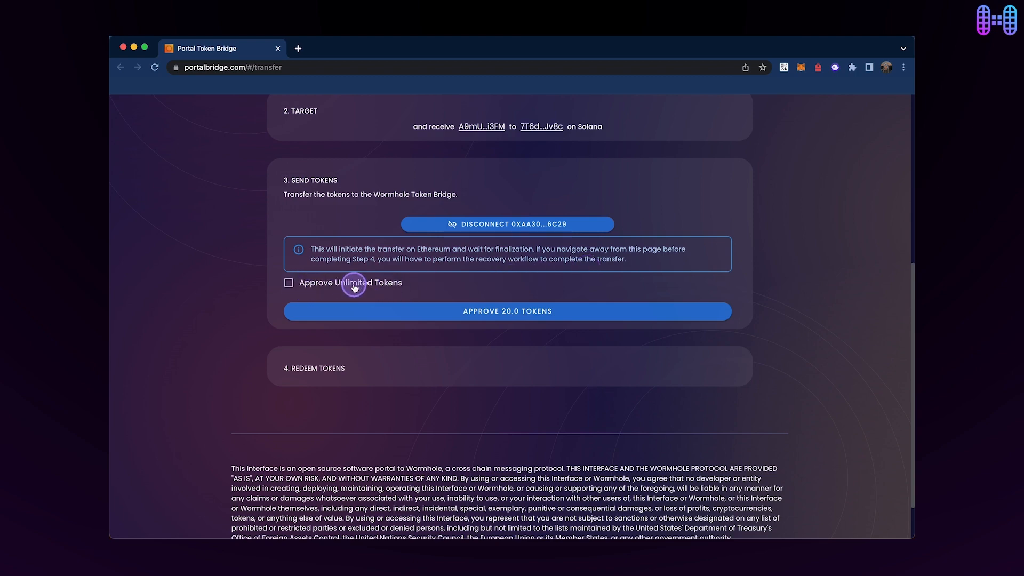
Approve the bridge to spend 20 USDC and confirm the permission in MetaMask
{"action": "left_click", "coordinate": [506, 310]}
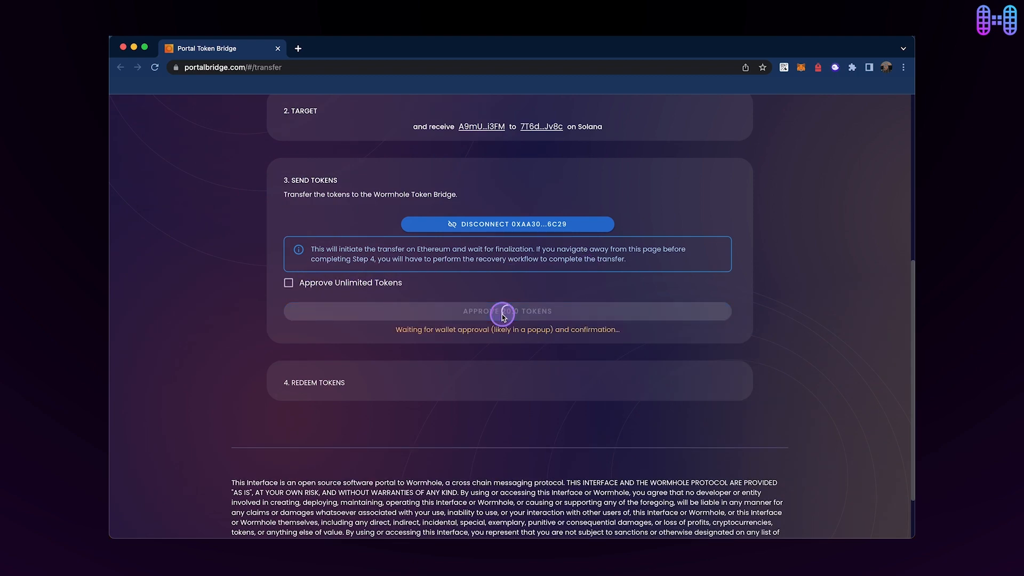
{"action": "left_click", "coordinate": [508, 310]}
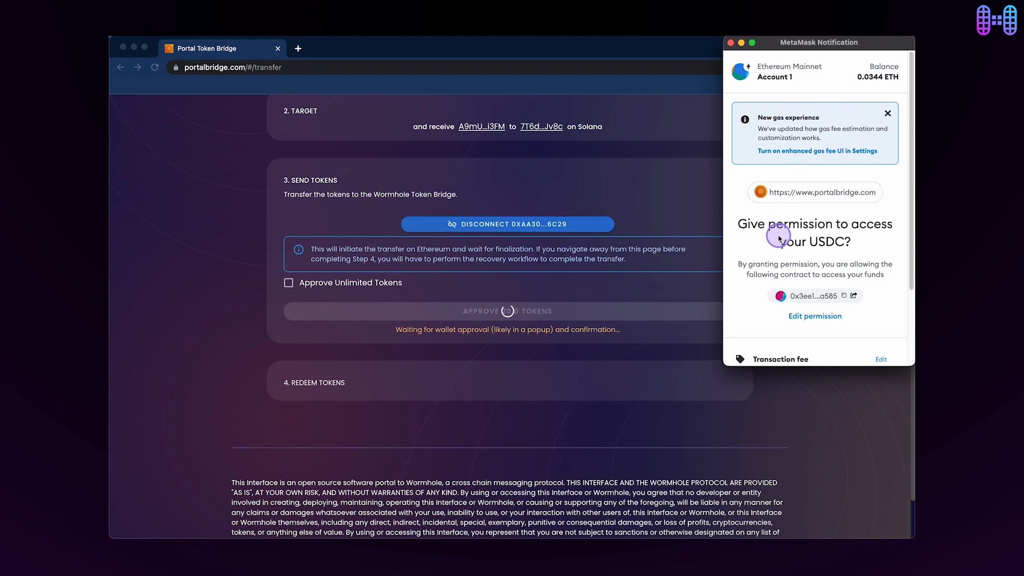
{"action": "scroll", "scroll_direction": "down", "scroll_amount": 3}
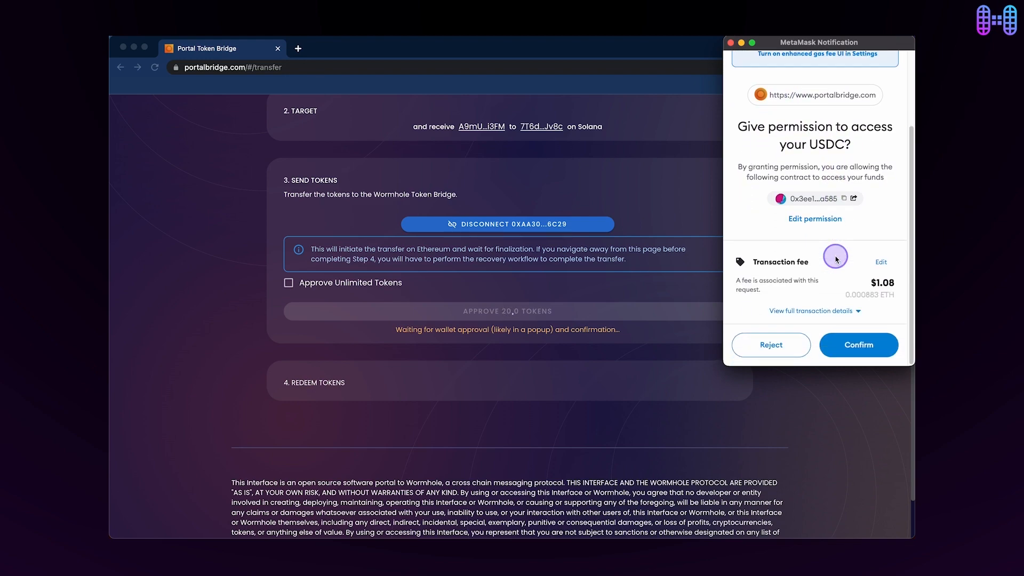
{"action": "left_click", "coordinate": [857, 345]}
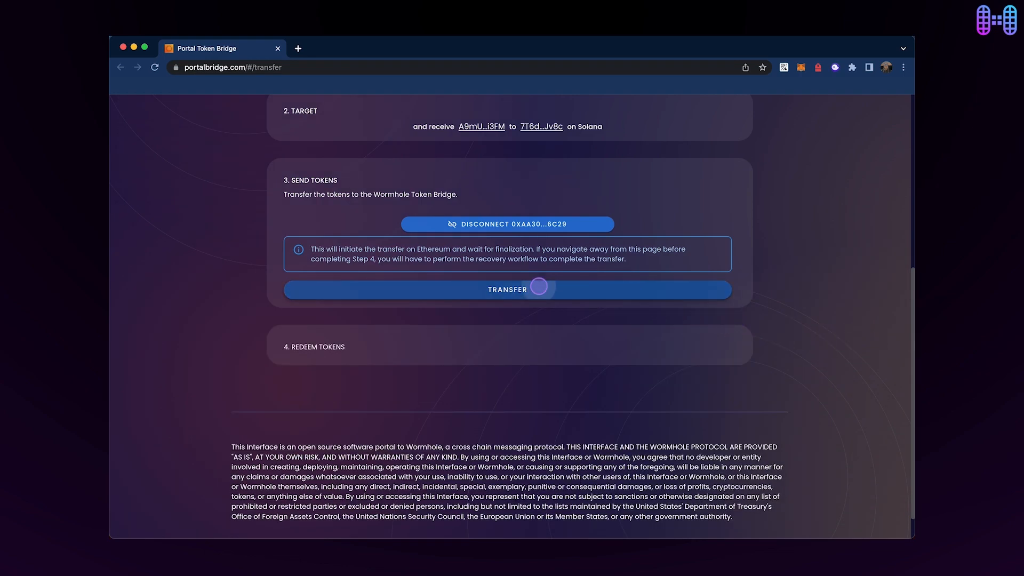
Transfer the 20 USDC into the bridge, accepting the wrapped-token warning and confirming in MetaMask
{"action": "left_click", "coordinate": [506, 289]}
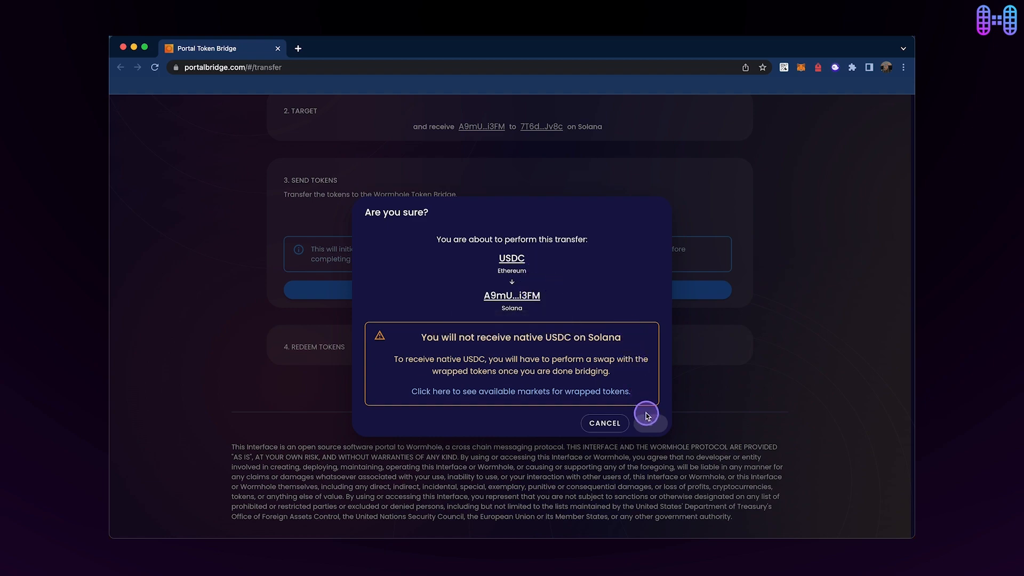
{"action": "left_click", "coordinate": [652, 423]}
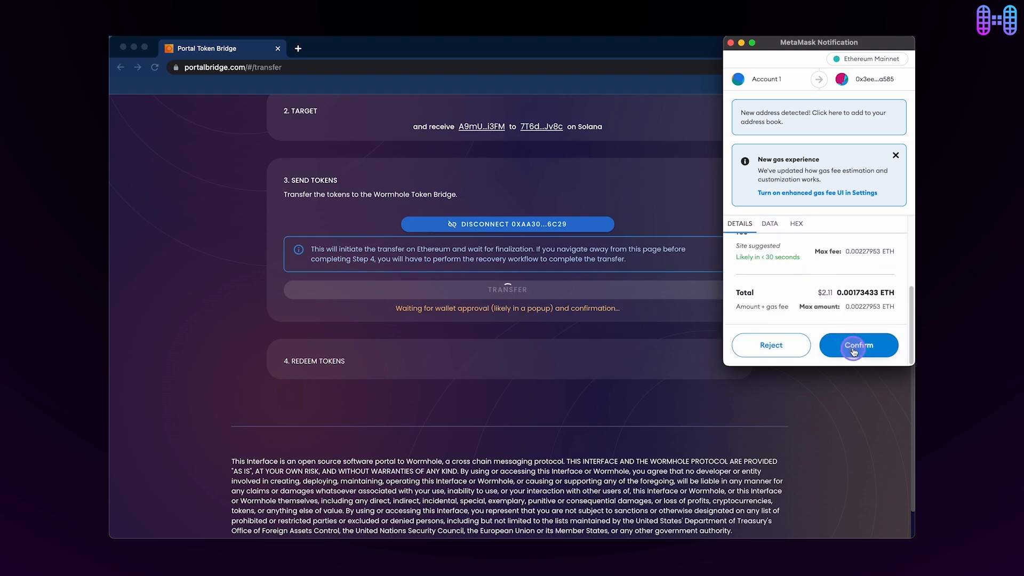
{"action": "left_click", "coordinate": [857, 345]}
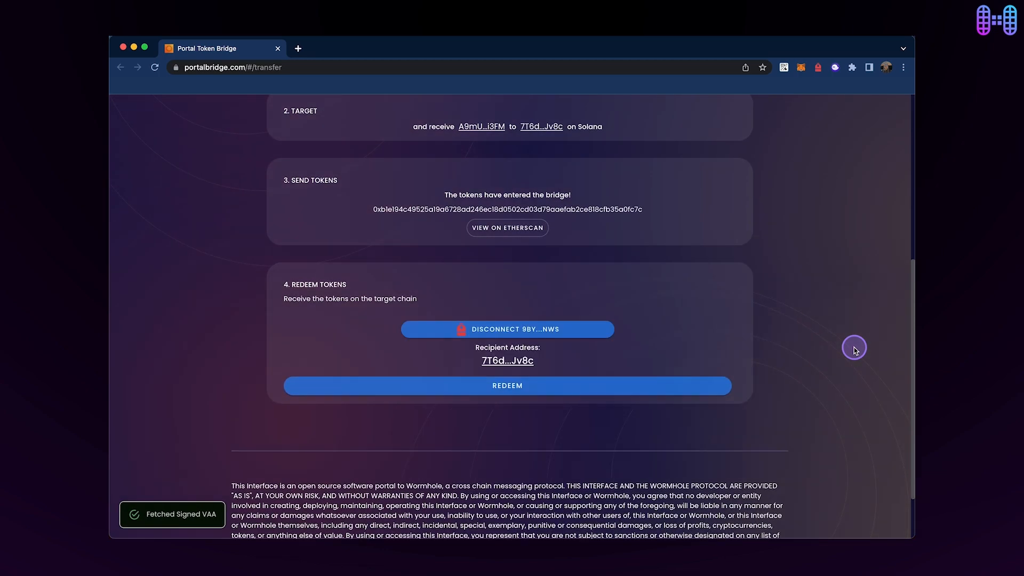
{"action": "mouse_move", "coordinate": [813, 353]}
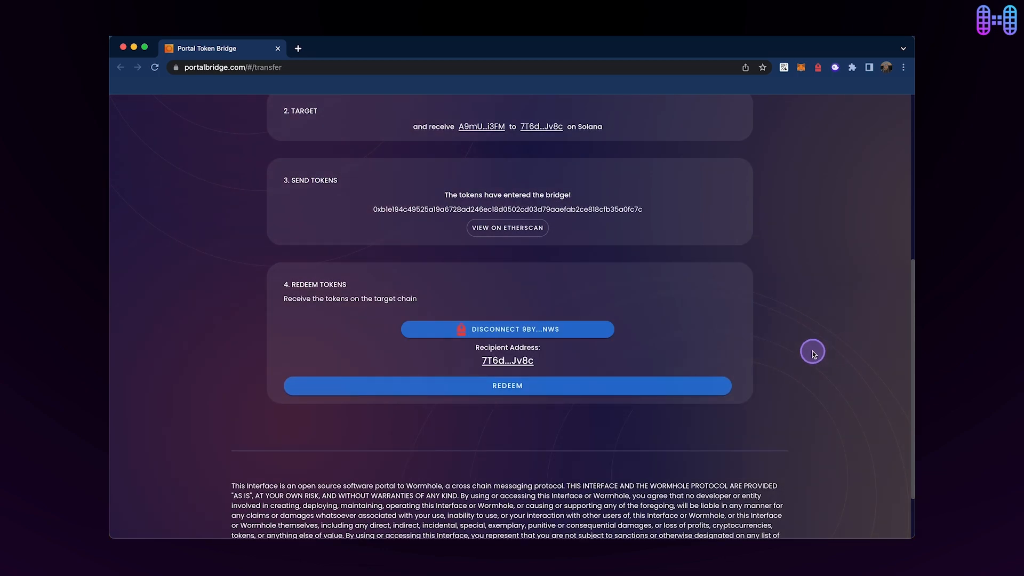
Redeem the tokens on Solana, approving each of the three wallet transactions
{"action": "left_click", "coordinate": [506, 385]}
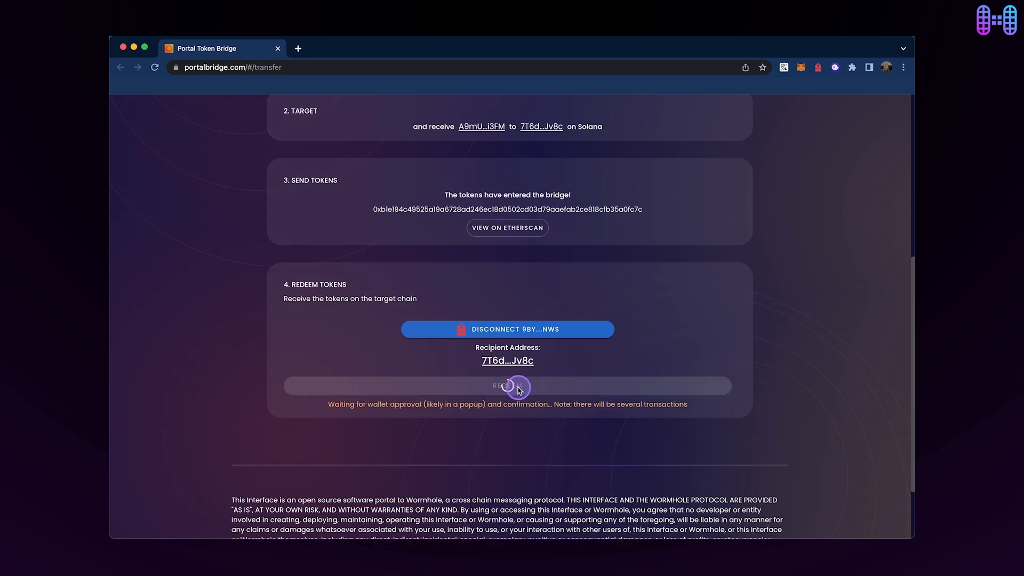
{"action": "left_click", "coordinate": [506, 386]}
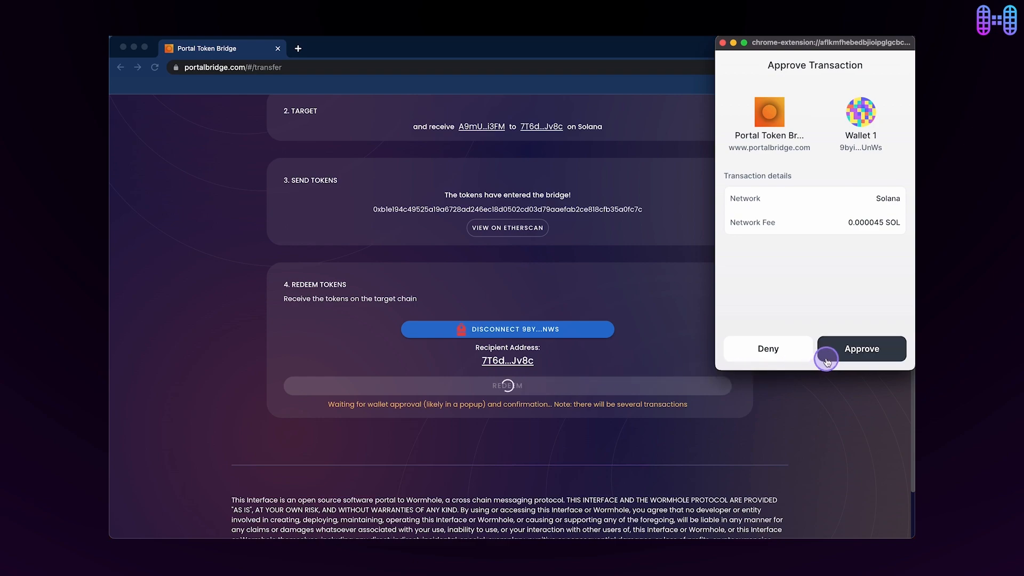
{"action": "left_click", "coordinate": [860, 348]}
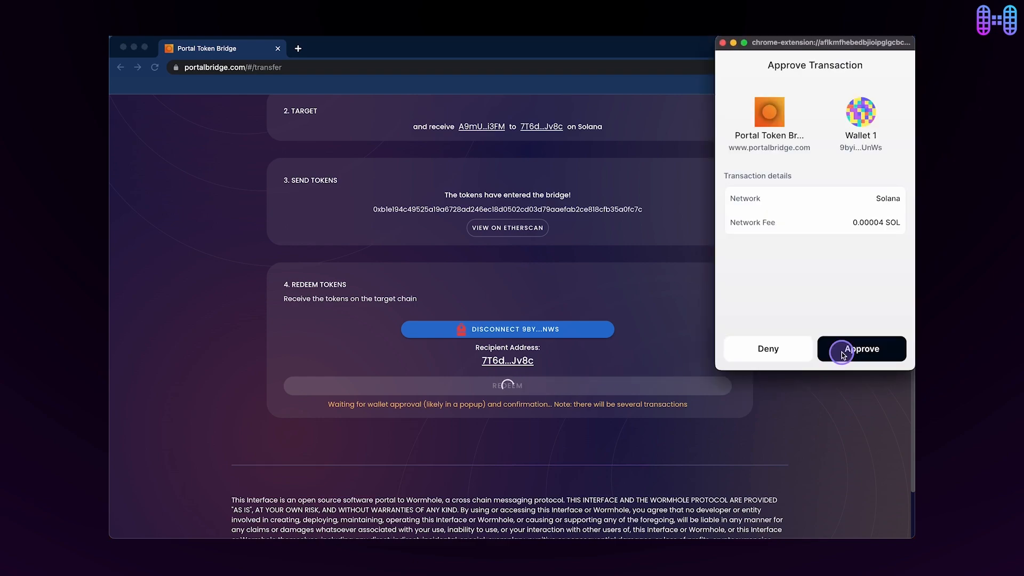
{"action": "left_click", "coordinate": [860, 348]}
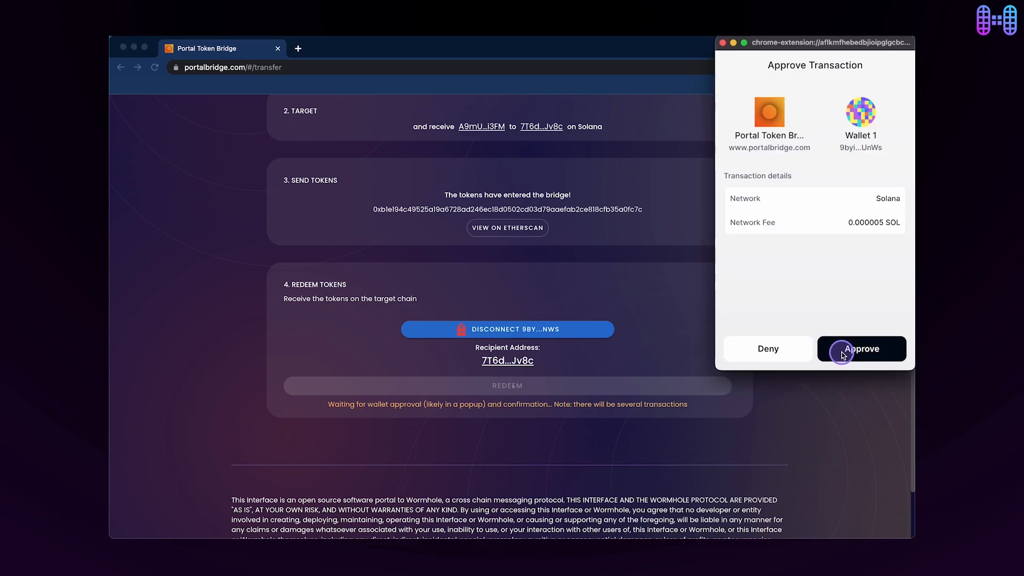
{"action": "left_click", "coordinate": [861, 347]}
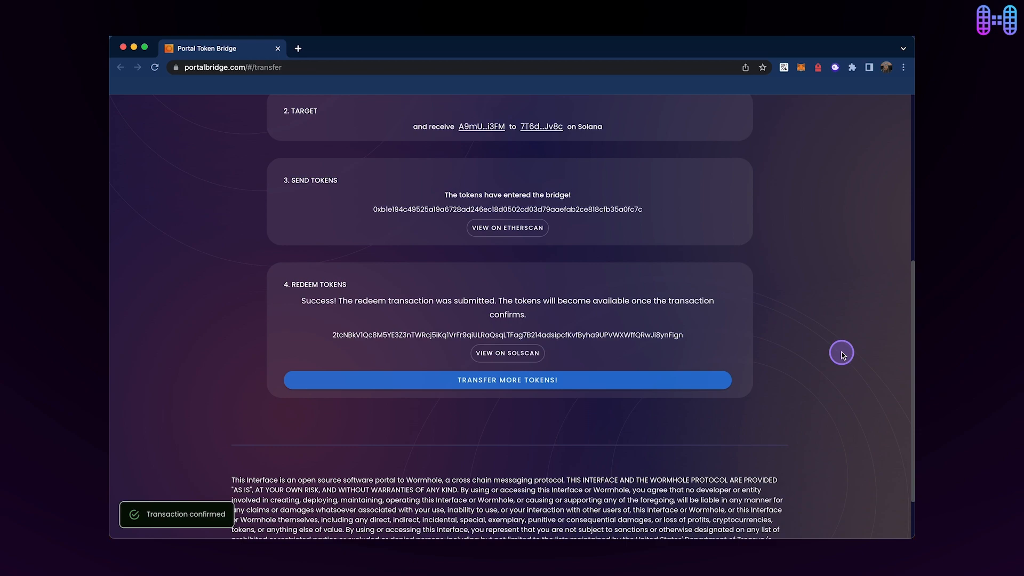
{"action": "mouse_move", "coordinate": [816, 91]}
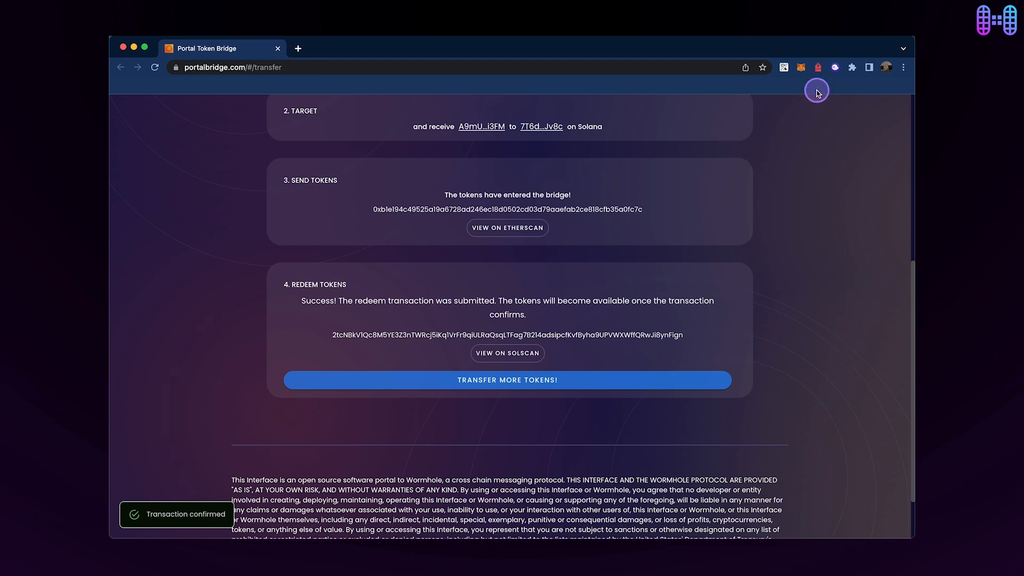
Check the wallet balances, then load jup.ag from a Jupiter Aggregator search in a new tab
{"action": "left_click", "coordinate": [816, 67]}
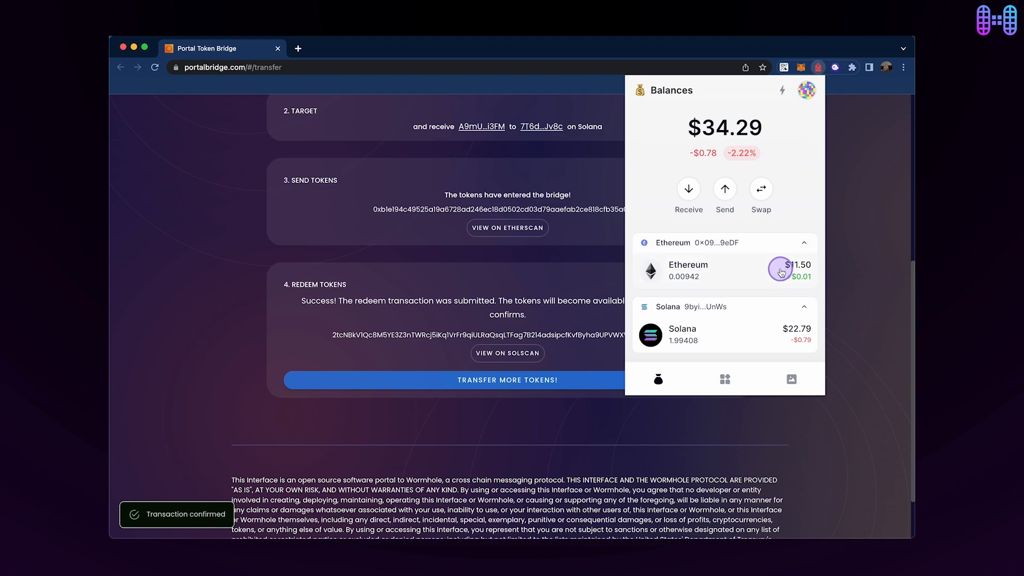
{"action": "mouse_move", "coordinate": [723, 339]}
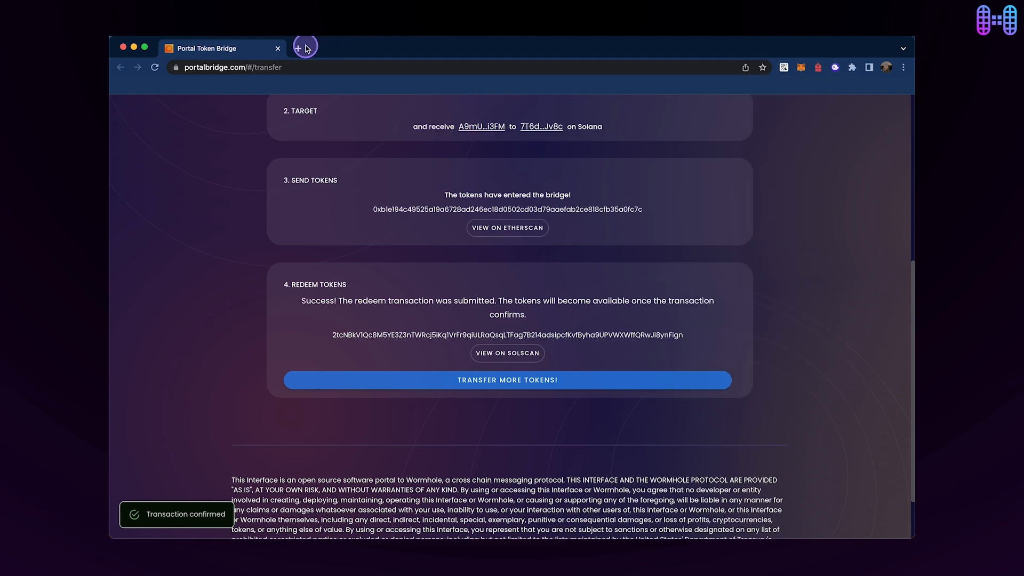
{"action": "left_click", "coordinate": [303, 46]}
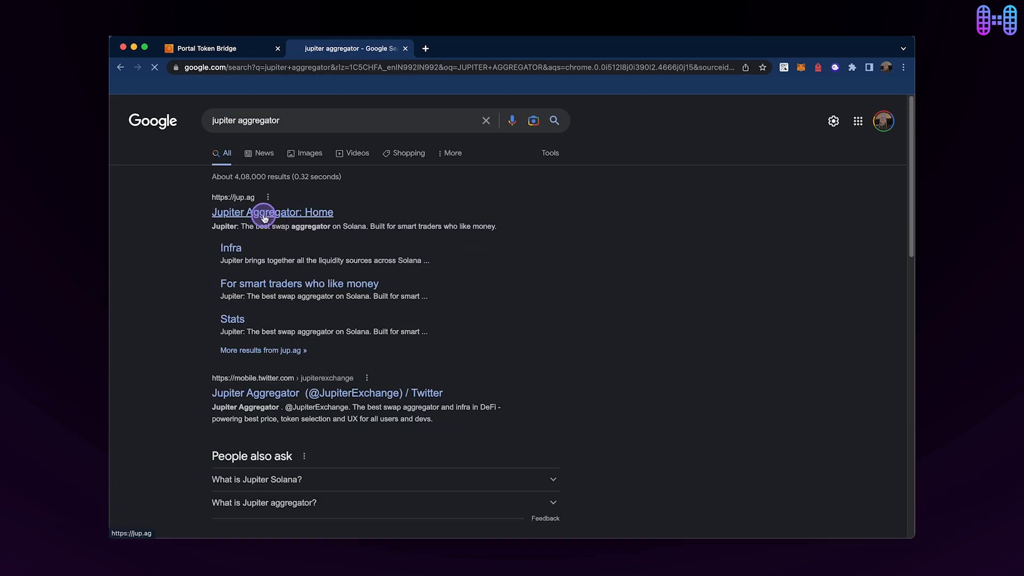
{"action": "left_click", "coordinate": [272, 212]}
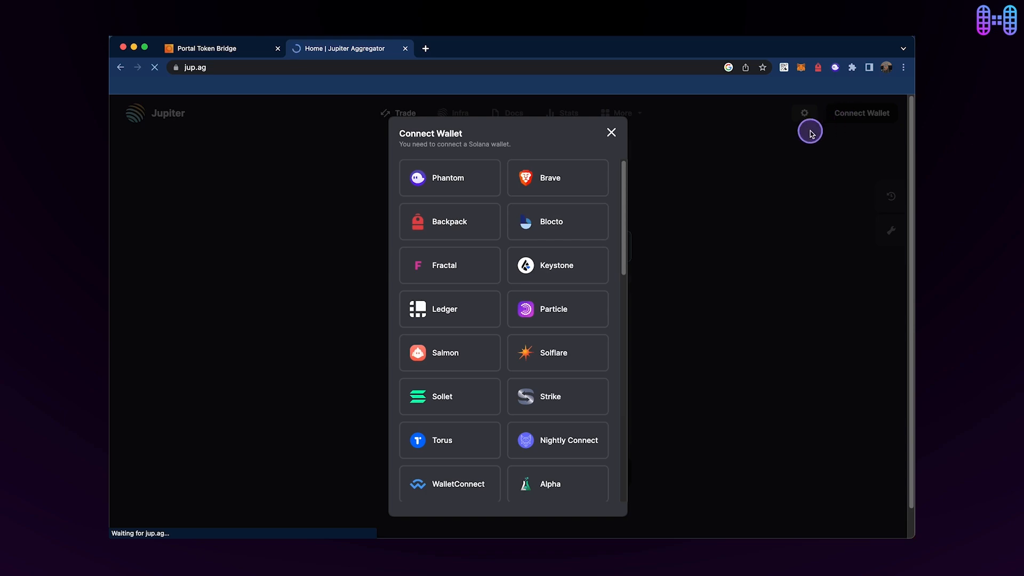
Connect Backpack to Jupiter and enter the full 19.999199 USDCet balance to swap for SOL
{"action": "left_click", "coordinate": [449, 222]}
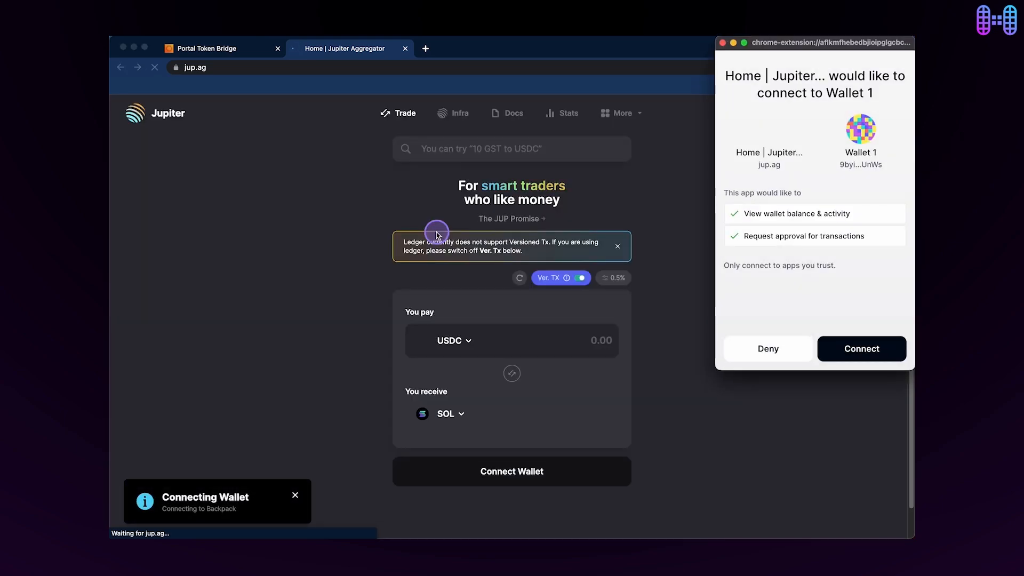
{"action": "left_click", "coordinate": [860, 348]}
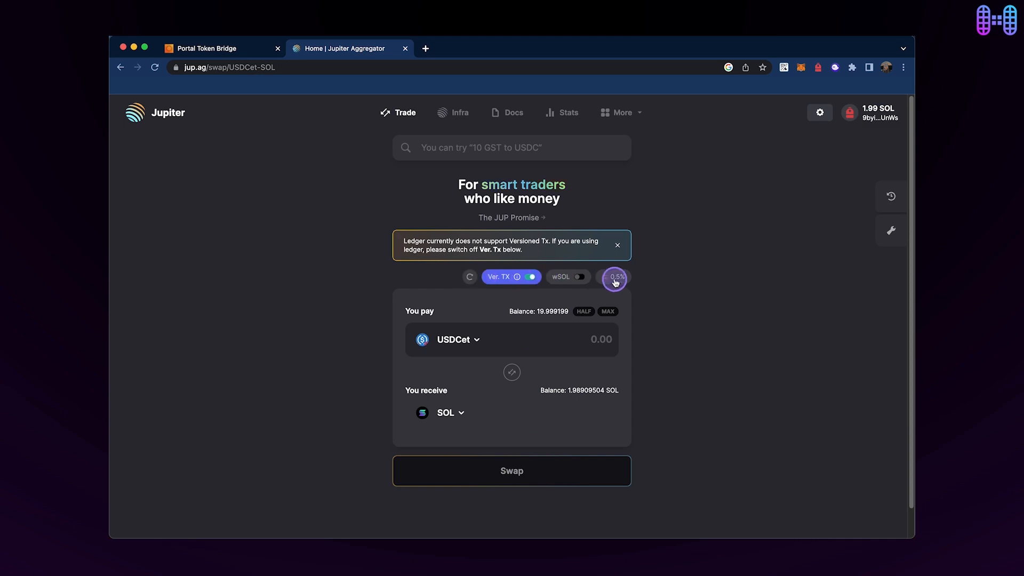
{"action": "mouse_move", "coordinate": [598, 318]}
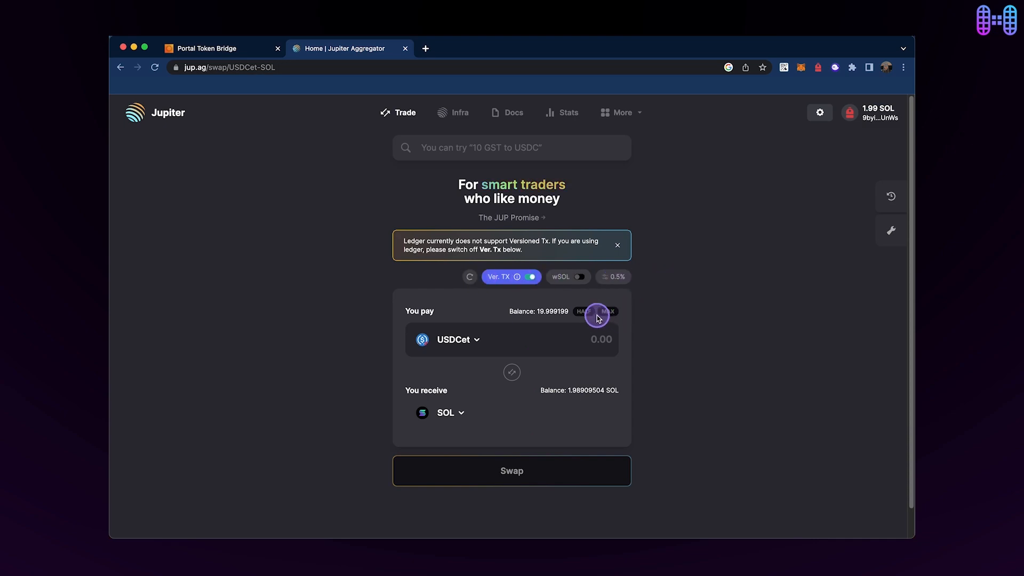
{"action": "left_click", "coordinate": [606, 315]}
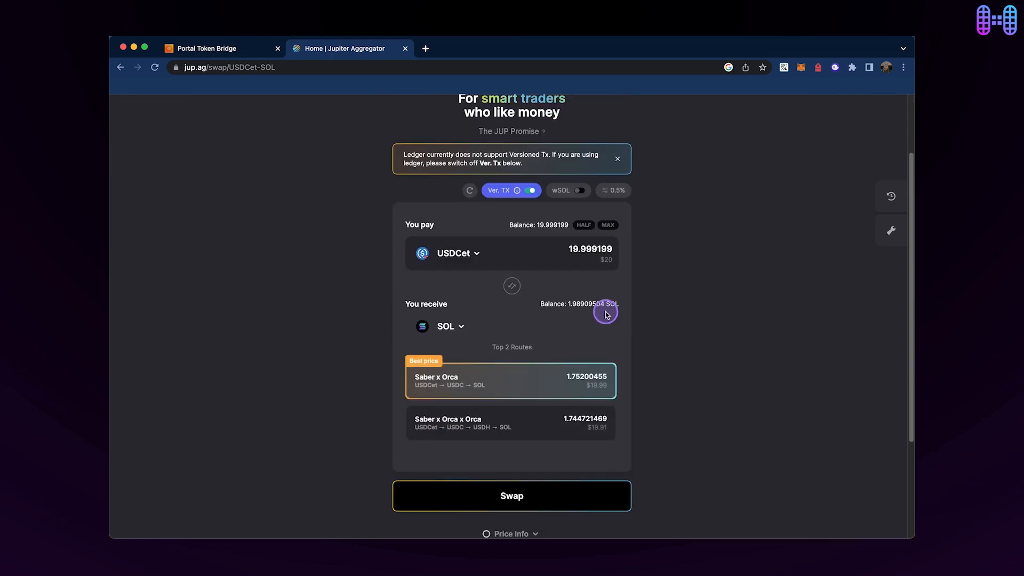
Swap 19.999199 USDCet for about 1.75 SOL and confirm the wallet shows roughly 3.743 SOL
{"action": "scroll", "scroll_direction": "down", "scroll_amount": 3}
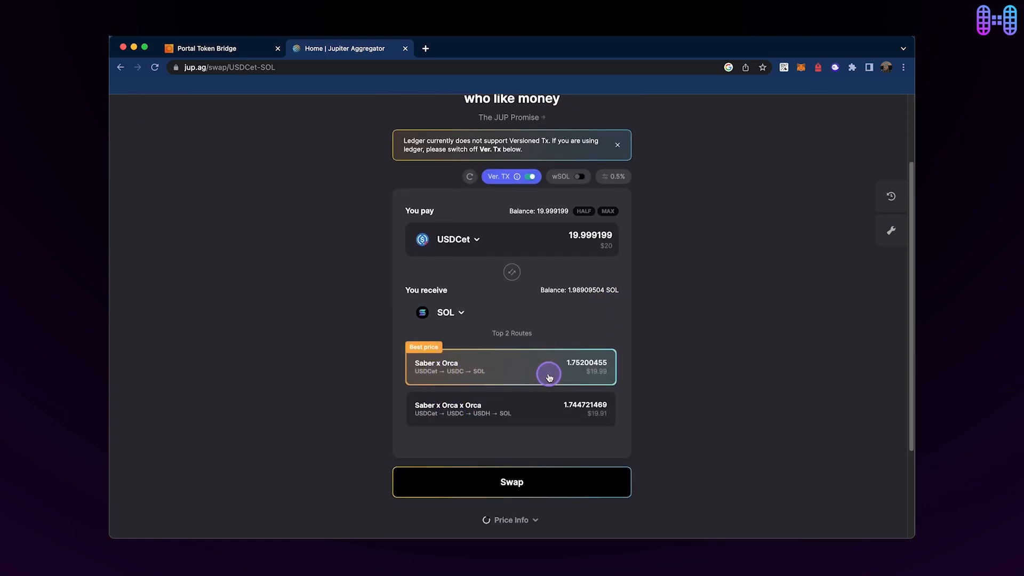
{"action": "mouse_move", "coordinate": [587, 382]}
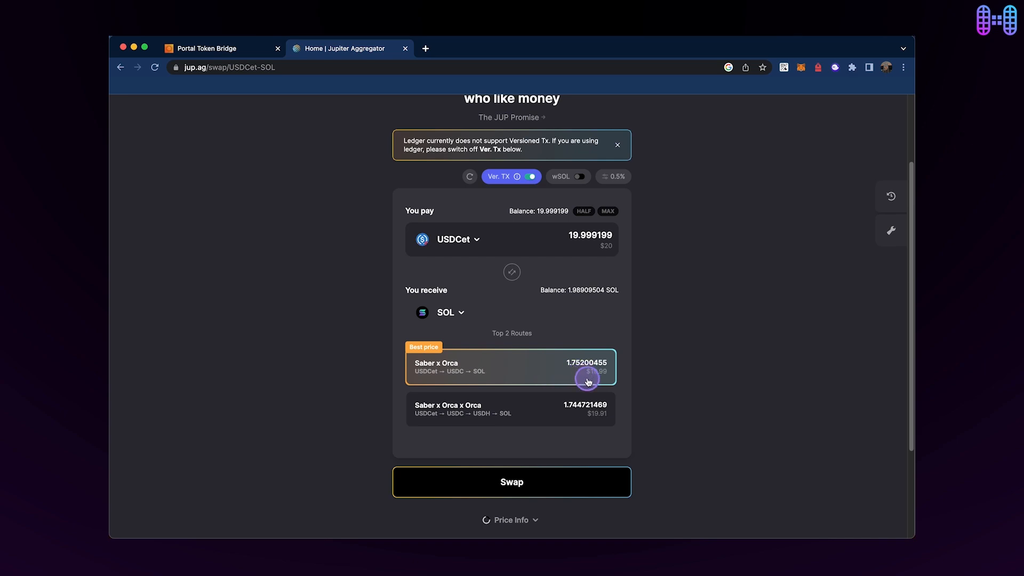
{"action": "left_click", "coordinate": [512, 482]}
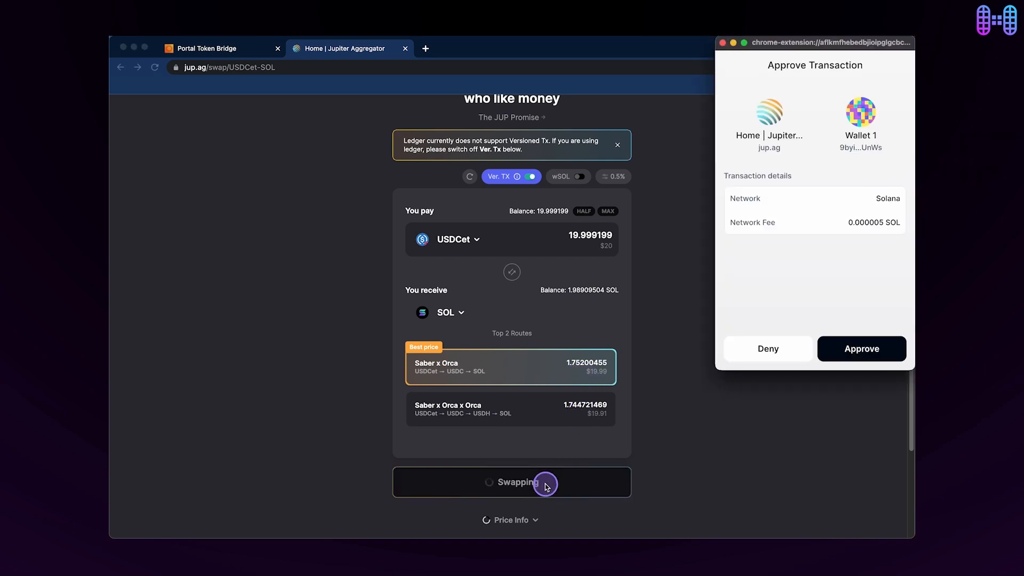
{"action": "left_click", "coordinate": [860, 348]}
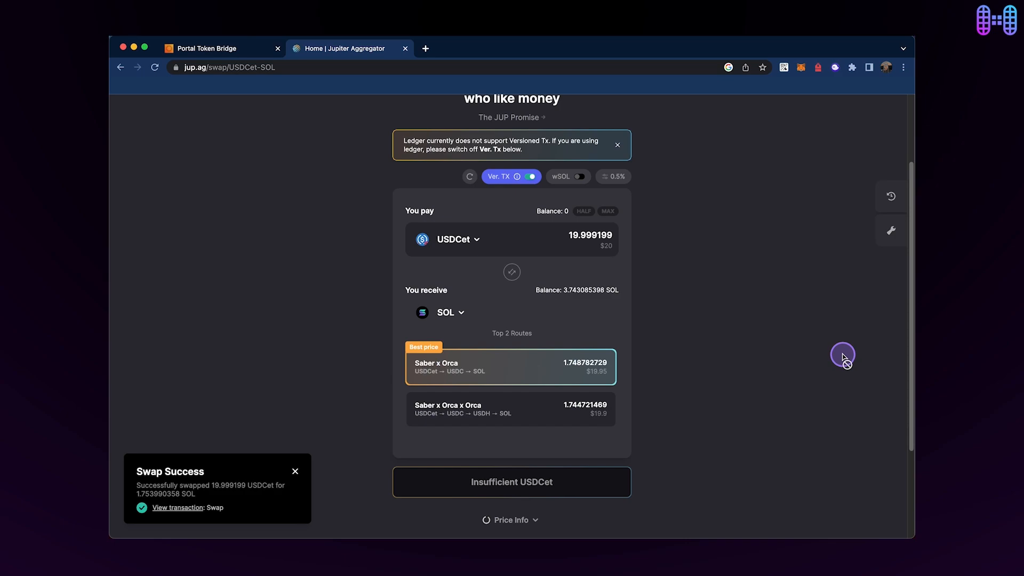
{"action": "mouse_move", "coordinate": [818, 77]}
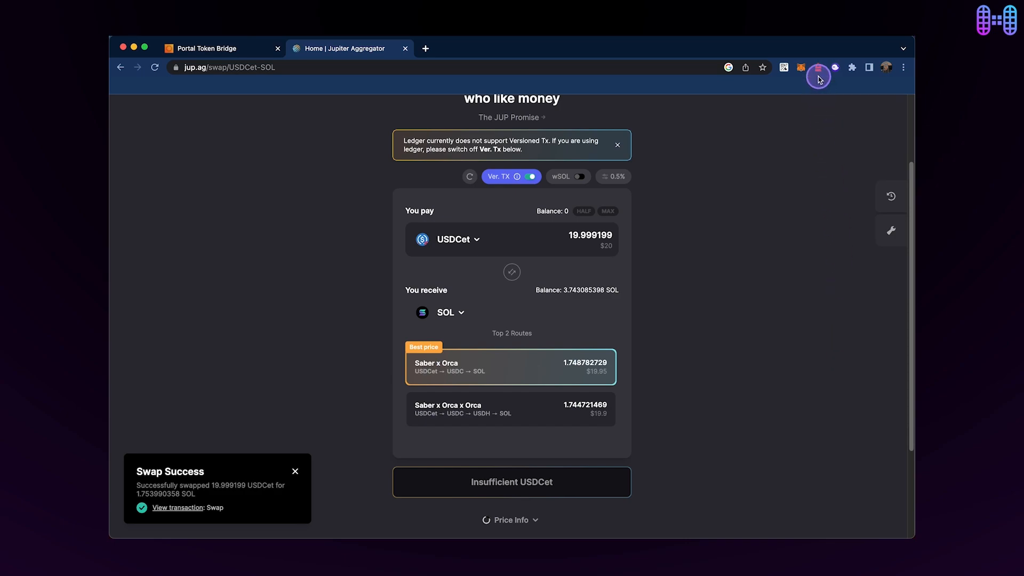
{"action": "left_click", "coordinate": [818, 67]}
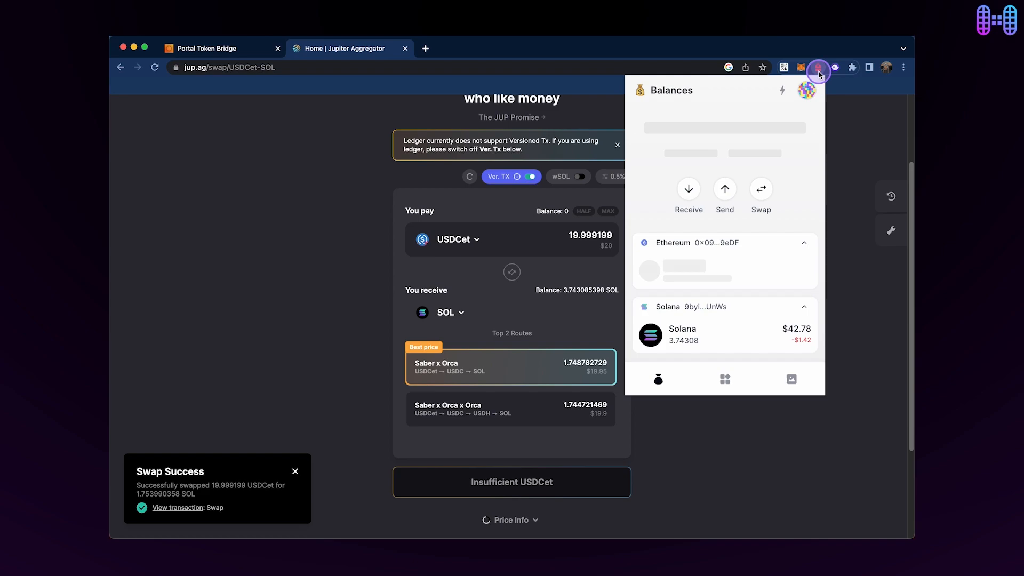